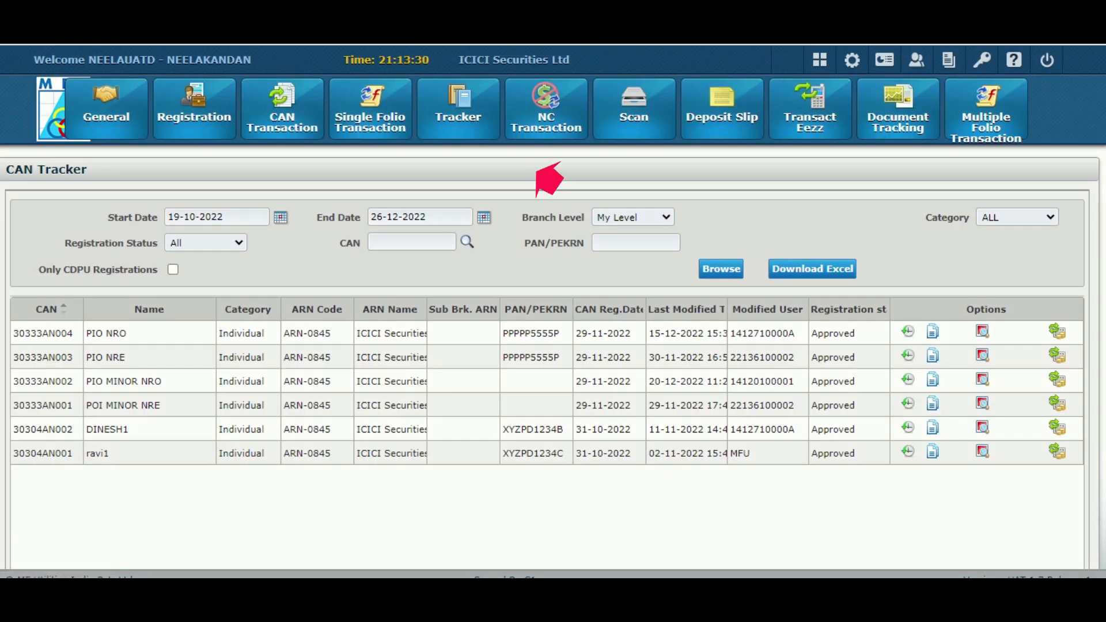
pyautogui.moveTo(459, 109)
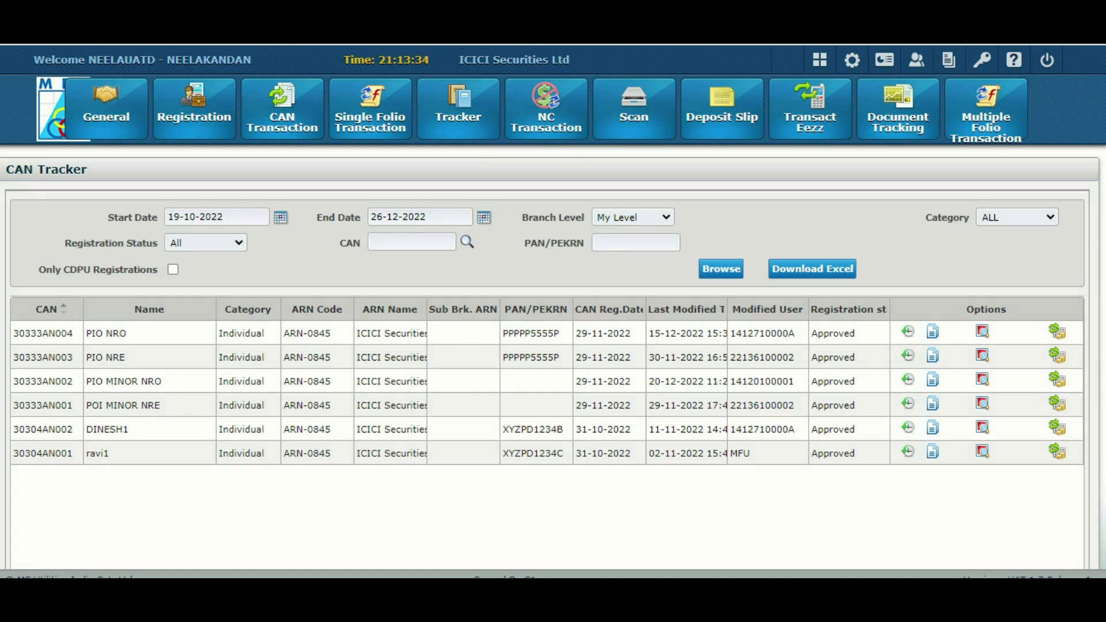
# - Open the Tracker menu and scroll its submenu right until e-CAN Tracker appears
pyautogui.click(457, 108)
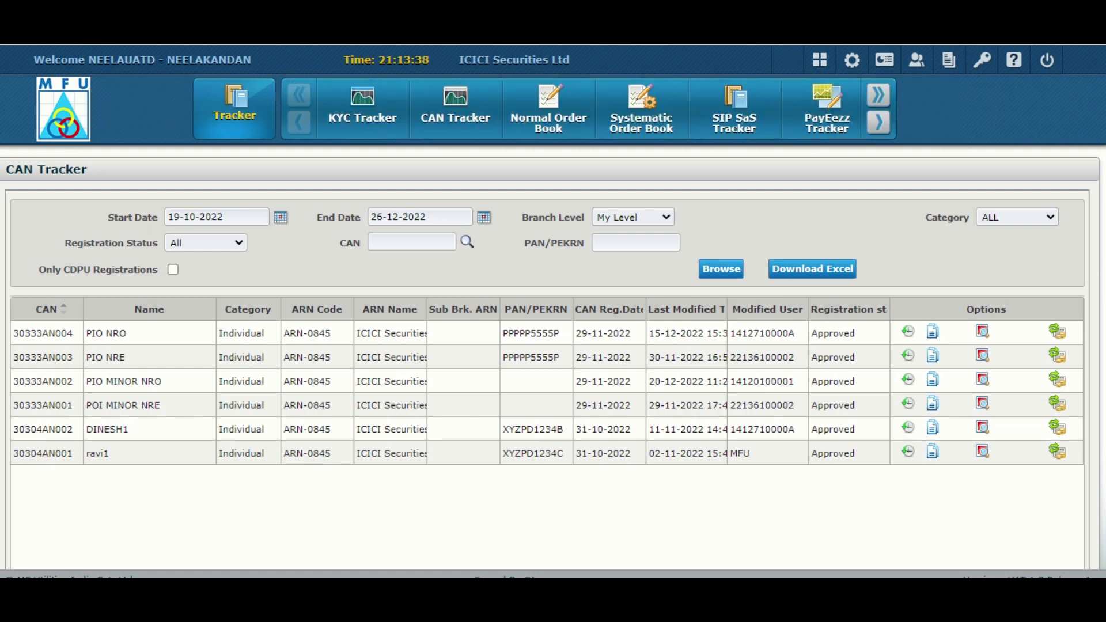
pyautogui.click(878, 108)
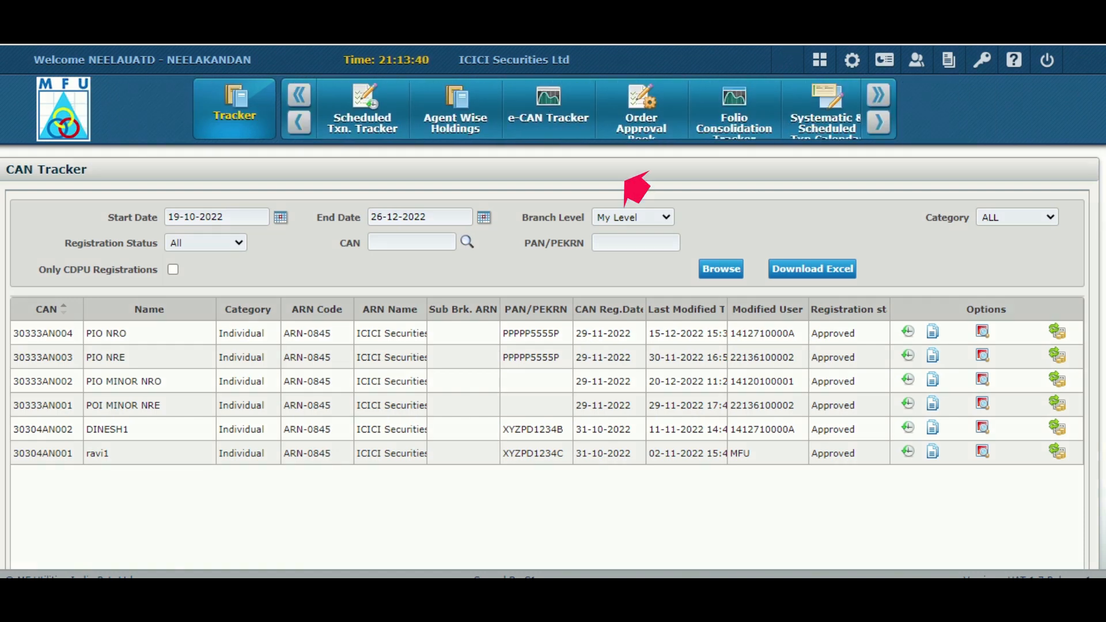
# - Open e-CAN Tracker and scroll through registrations with Cancelled, Pending and On Hold statuses
pyautogui.click(548, 109)
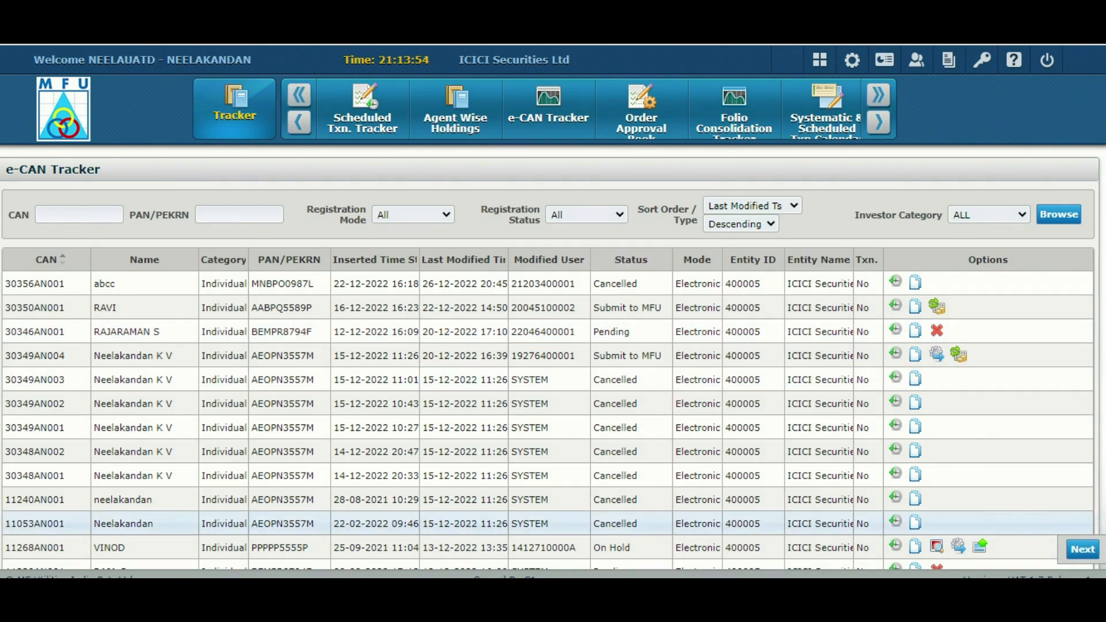
pyautogui.scroll(-3)
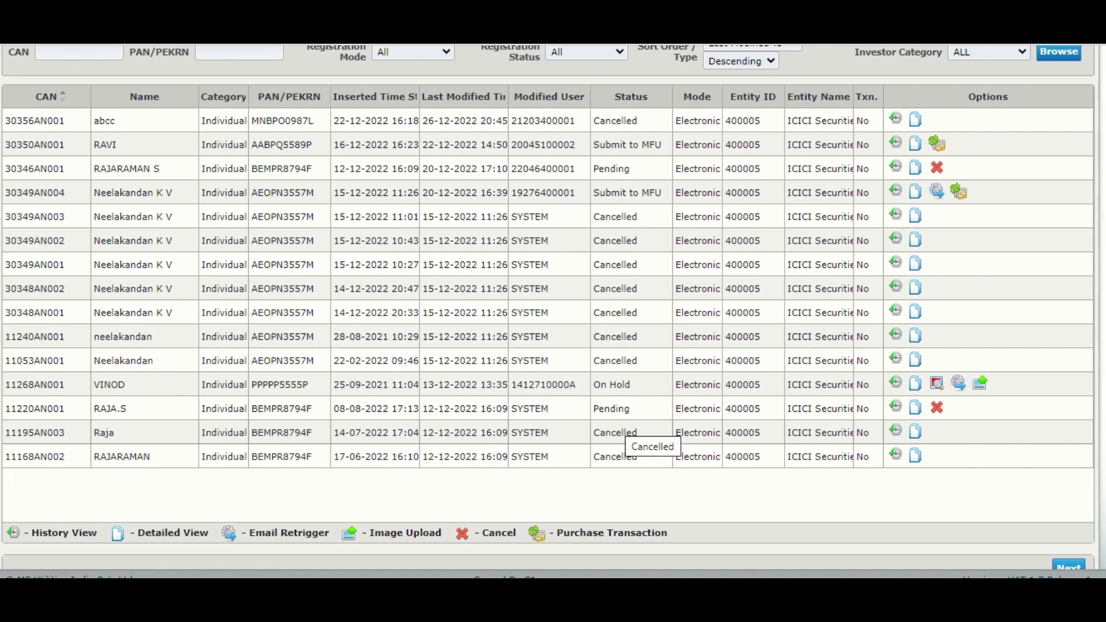
pyautogui.moveTo(896, 409)
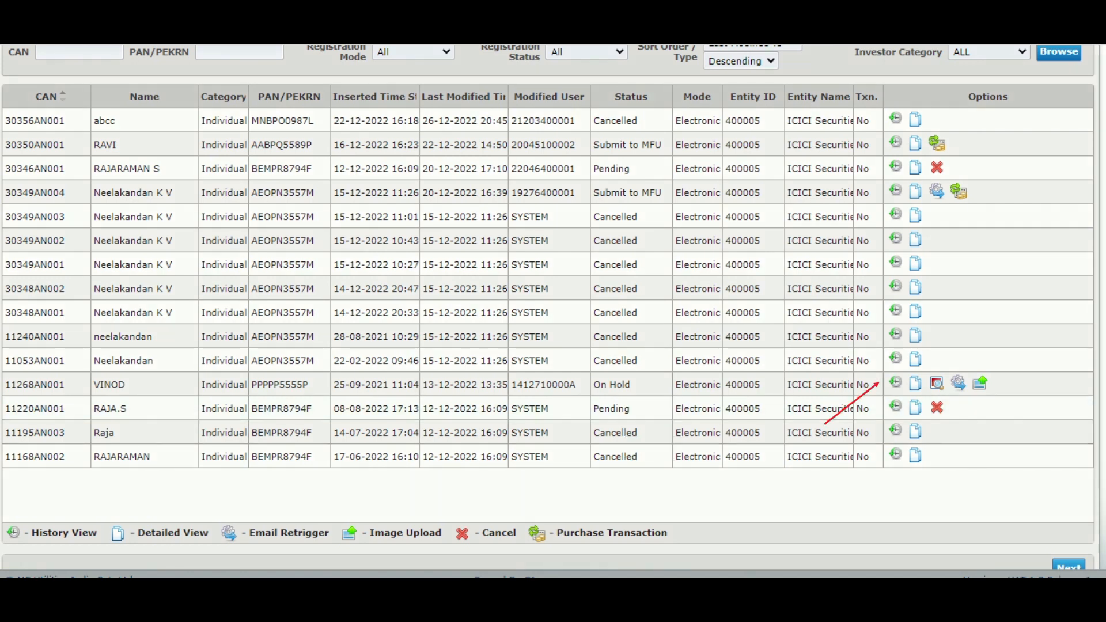
pyautogui.click(895, 383)
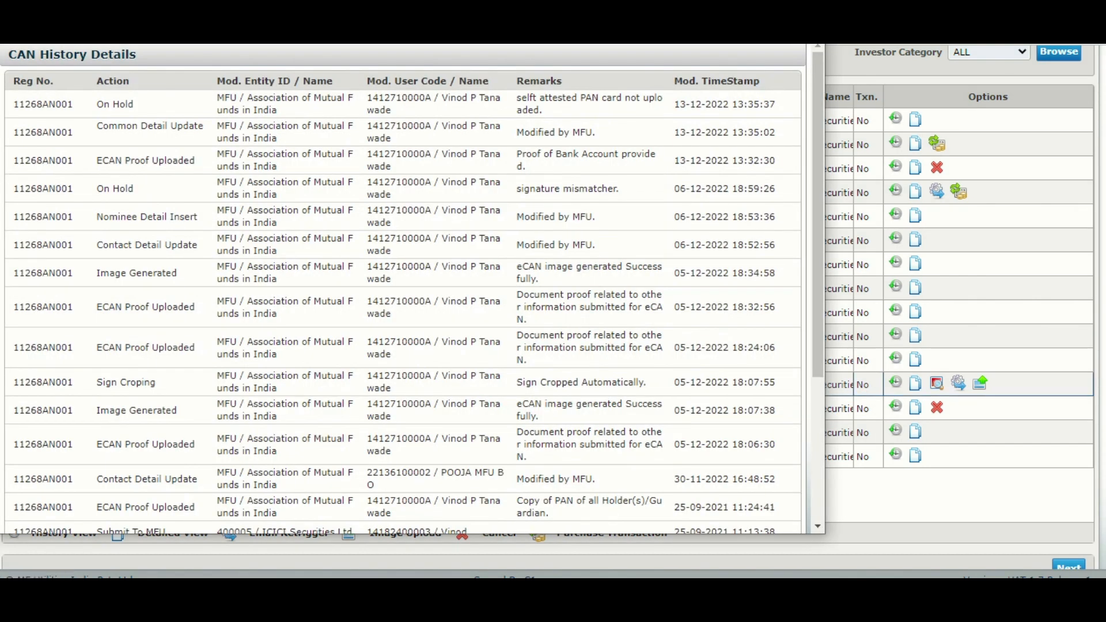
pyautogui.doubleClick(589, 103)
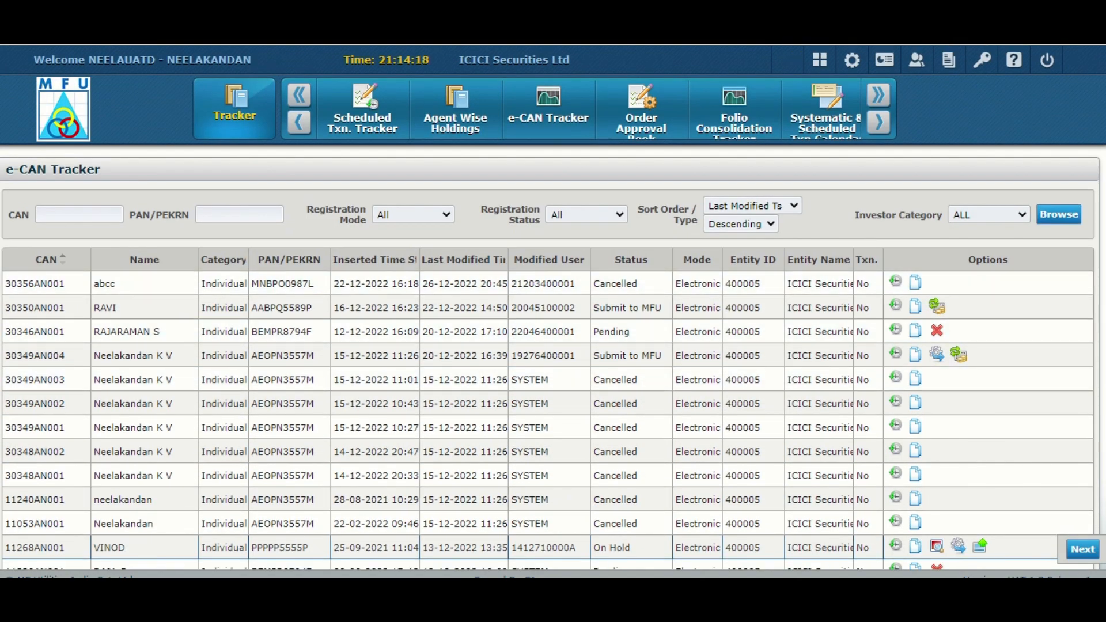
pyautogui.moveTo(628, 307)
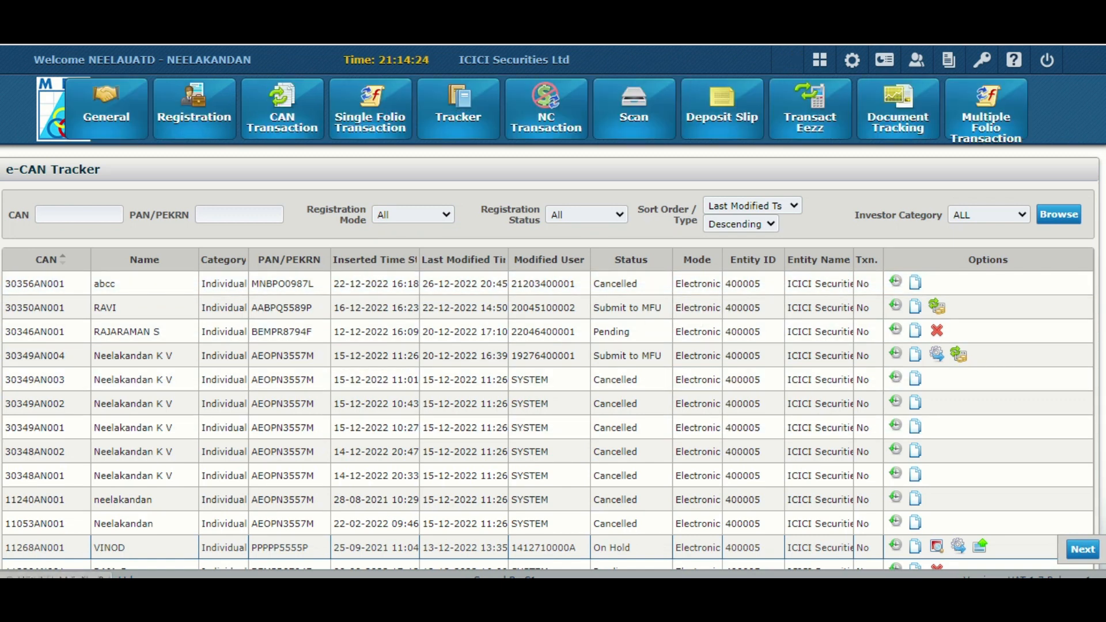
# - Open CAN Tracker and move the Start Date calendar back to November 2022
pyautogui.click(458, 107)
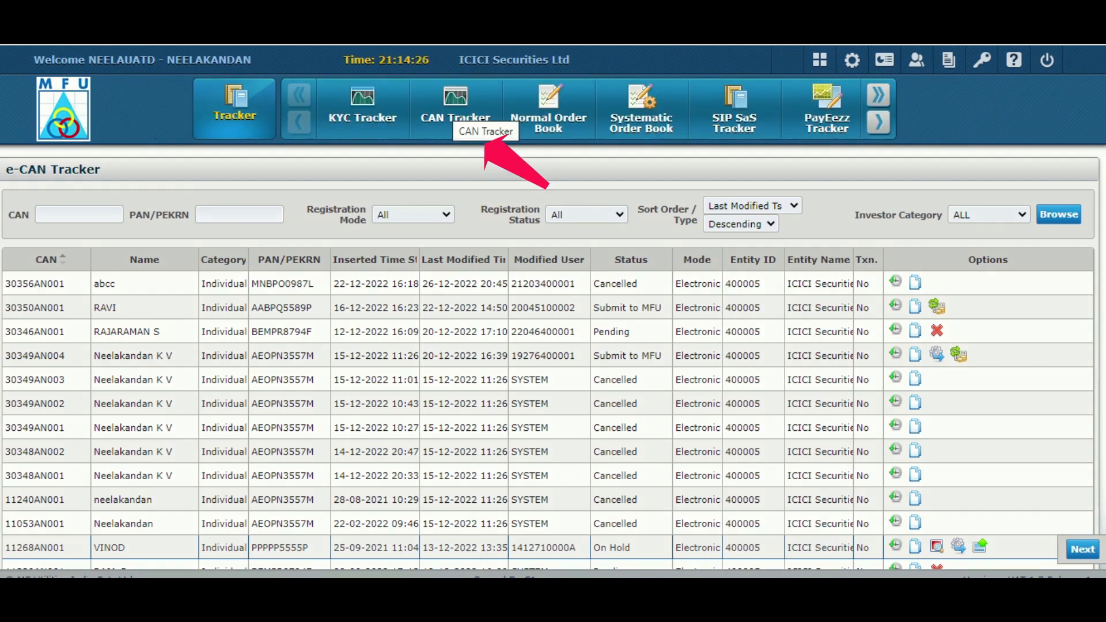
pyautogui.click(455, 110)
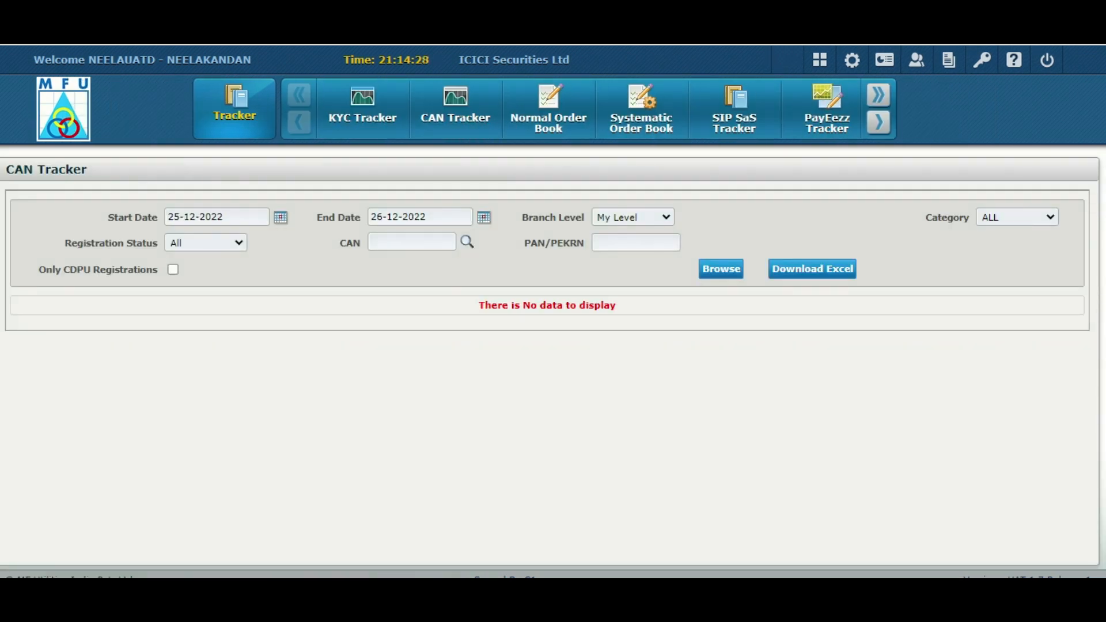
pyautogui.click(281, 217)
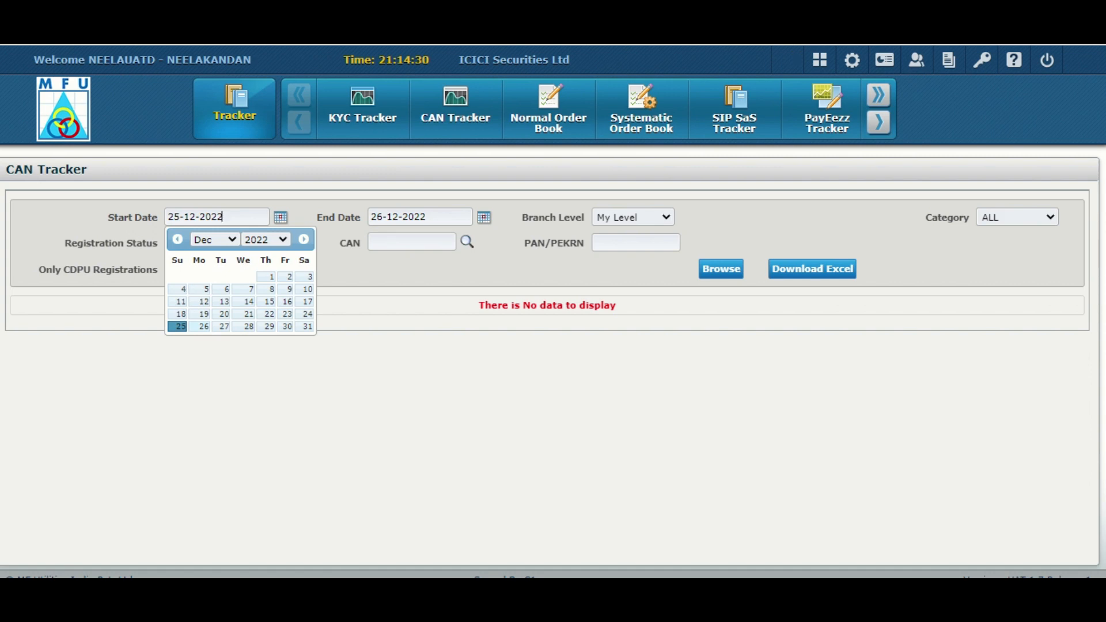
pyautogui.click(177, 239)
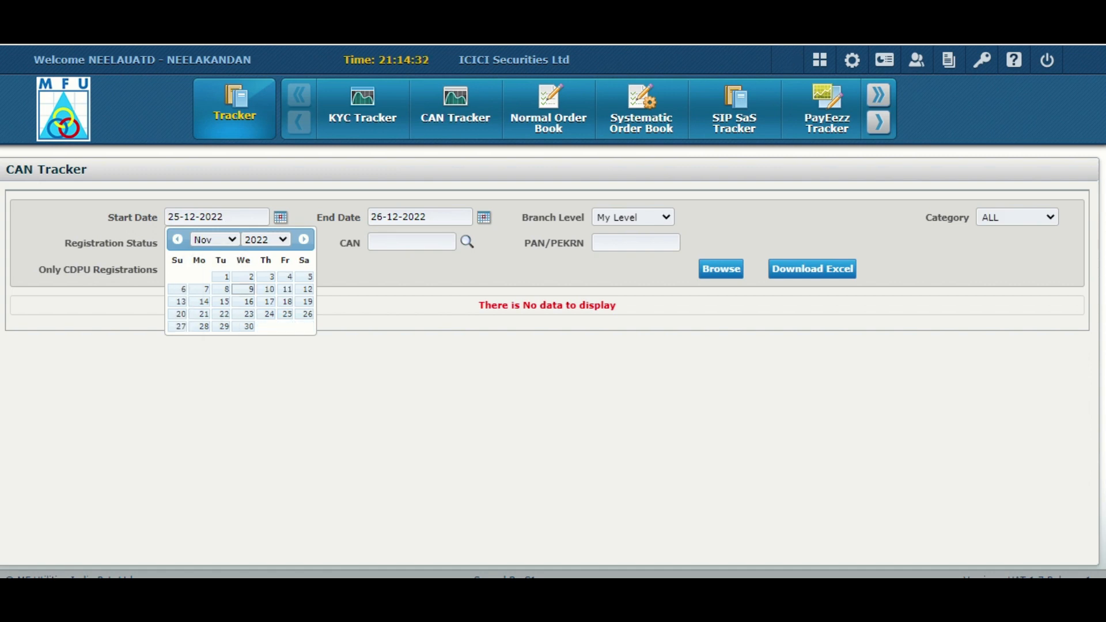